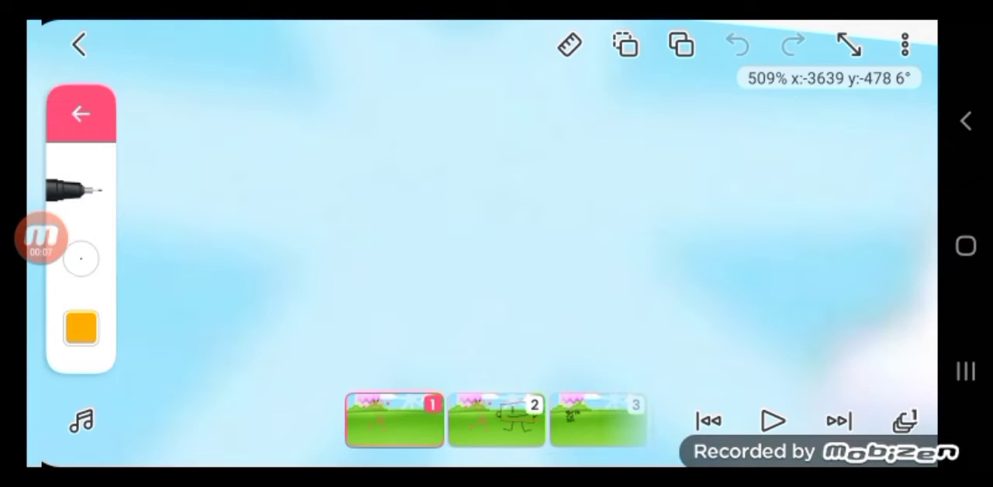
# - Bring up the brush colour chooser with orange as the current colour
pyautogui.click(79, 328)
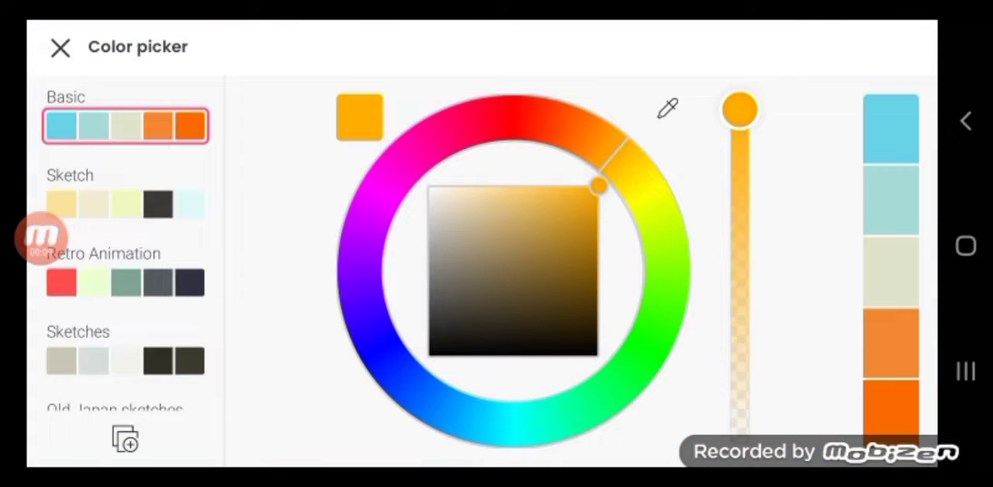
# - Dismiss the colour chooser, extend the cartoon to 30 drawn frames, and return to the projects list
pyautogui.click(59, 46)
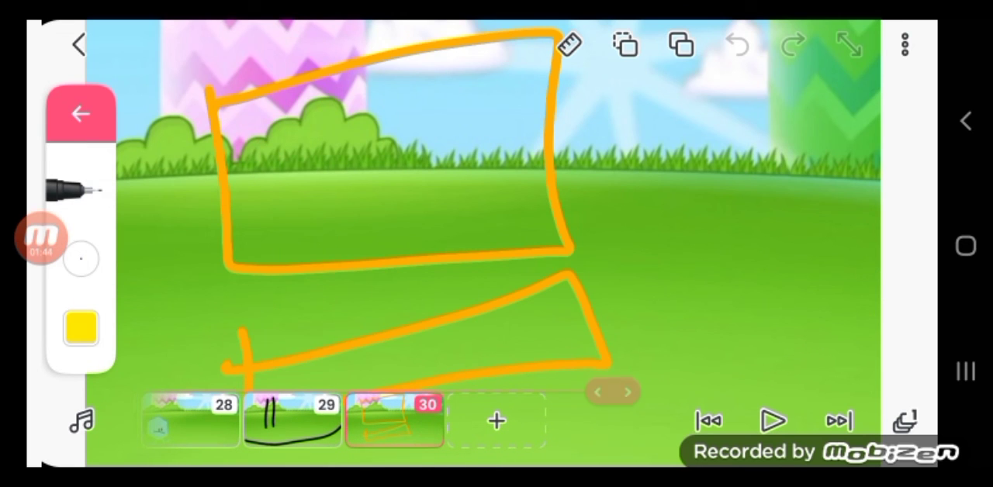
pyautogui.click(44, 239)
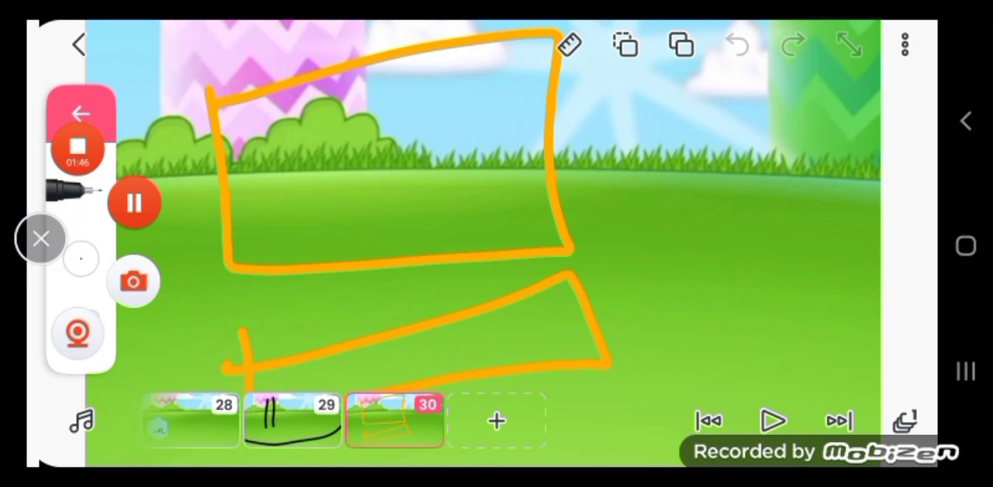
pyautogui.click(81, 43)
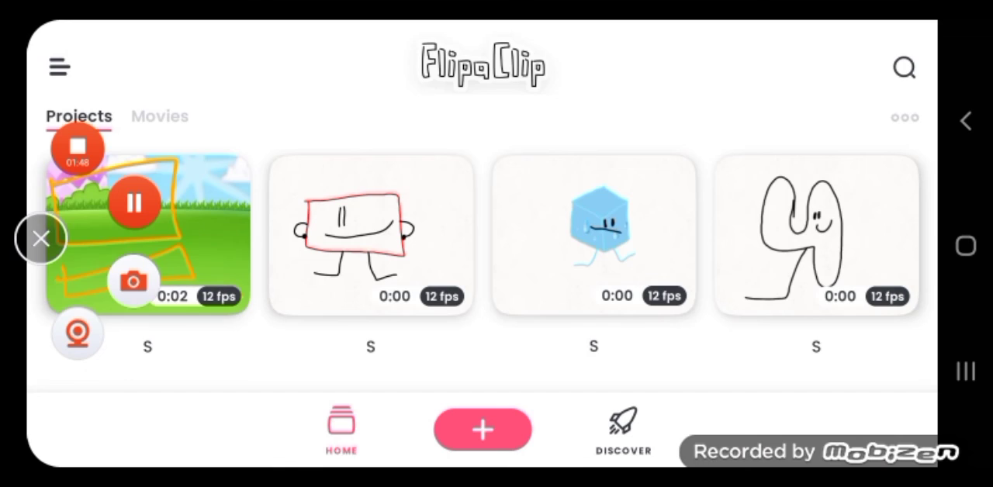